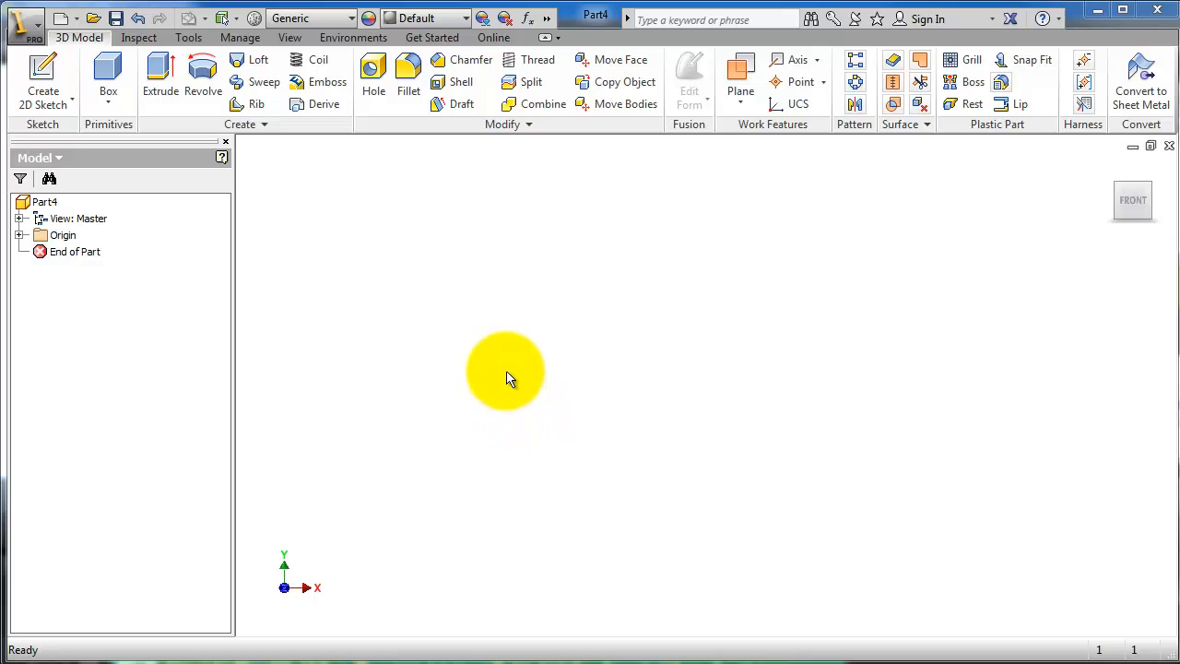
# - Sketch a circle at the origin on the XY plane and finish the sketch
pyautogui.click(42, 74)
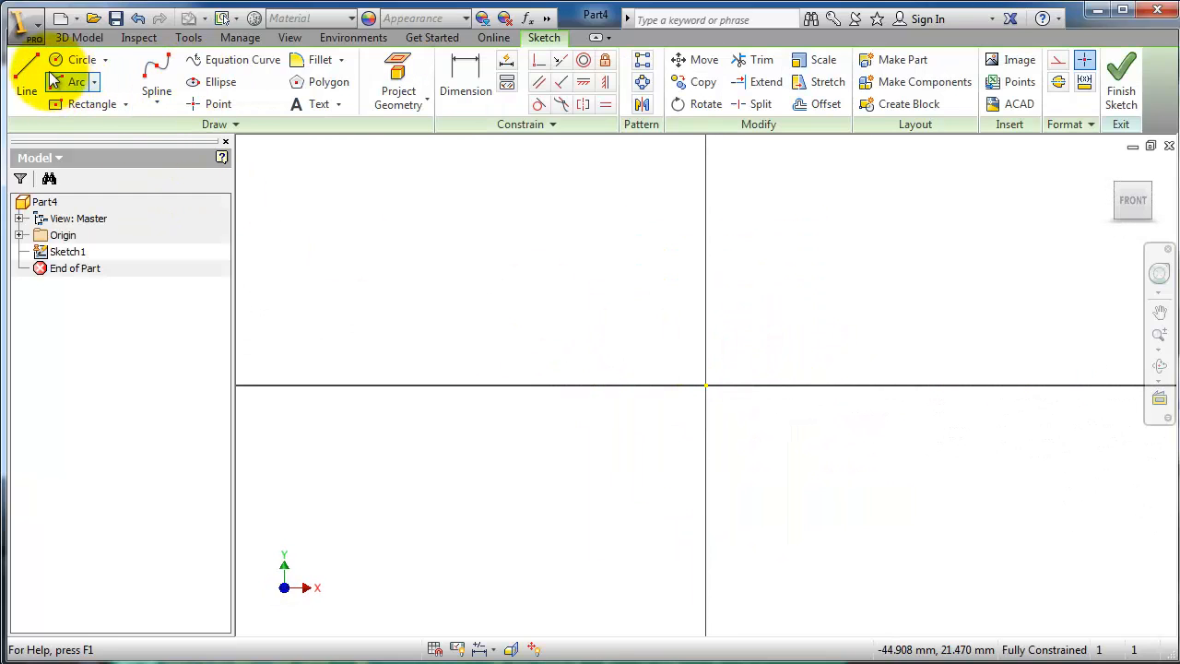
pyautogui.click(81, 59)
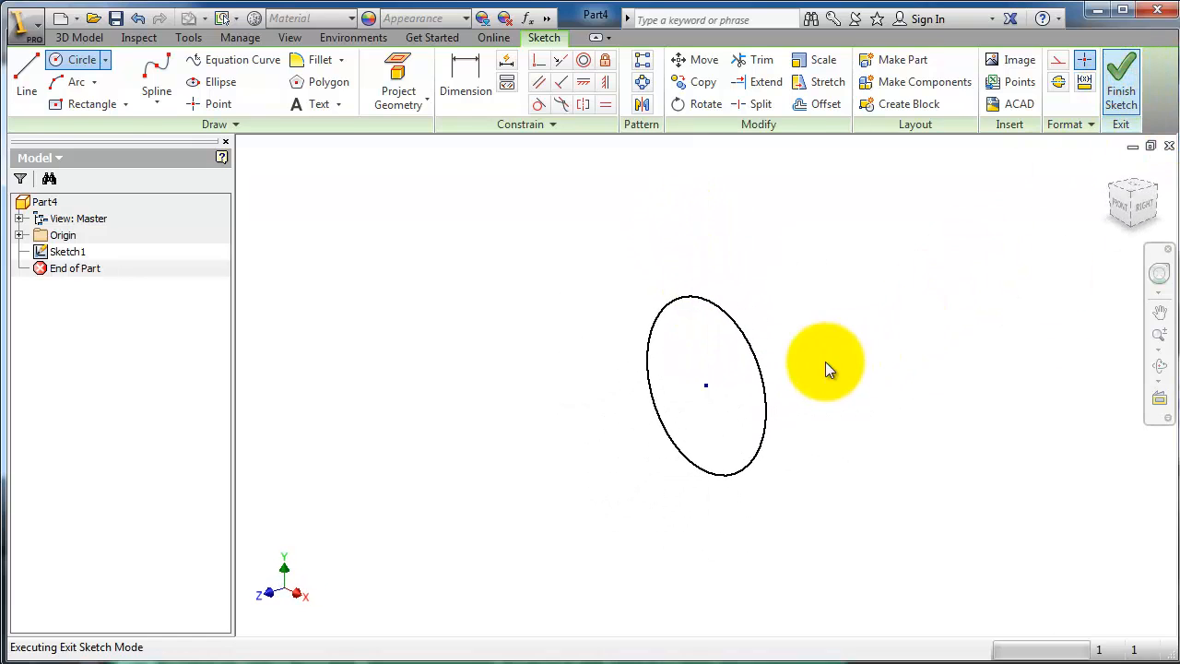
pyautogui.click(1120, 81)
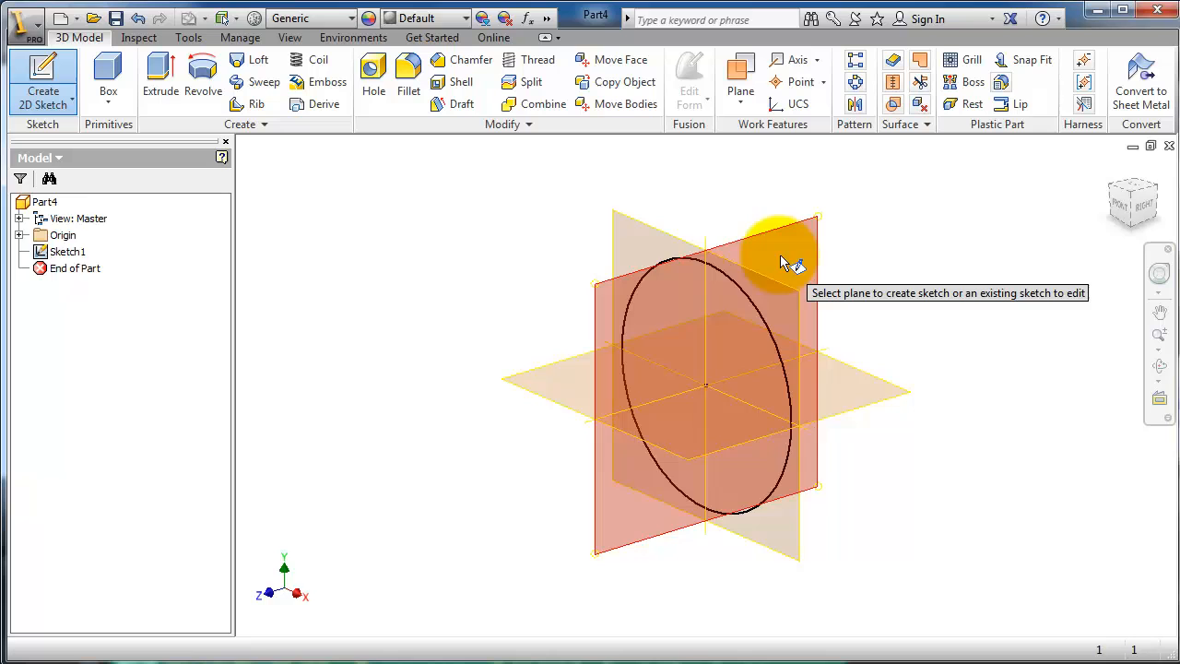
# - Draw a three-segment zigzag line from the origin on the YZ plane and finish the sketch
pyautogui.click(783, 244)
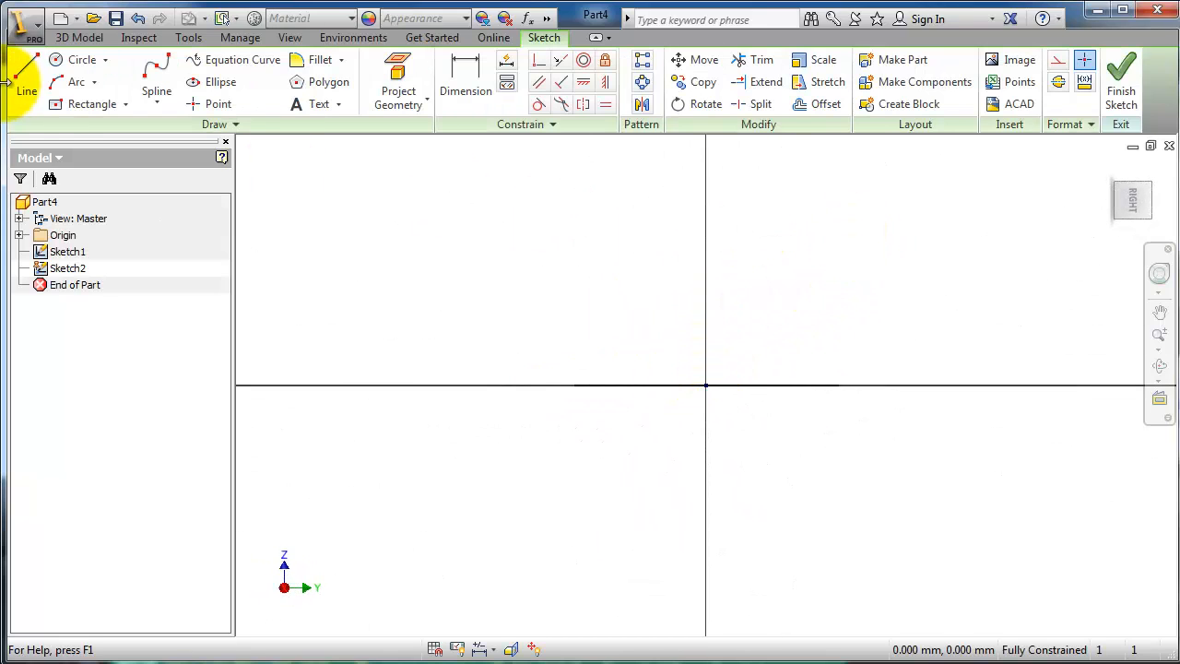
pyautogui.click(26, 78)
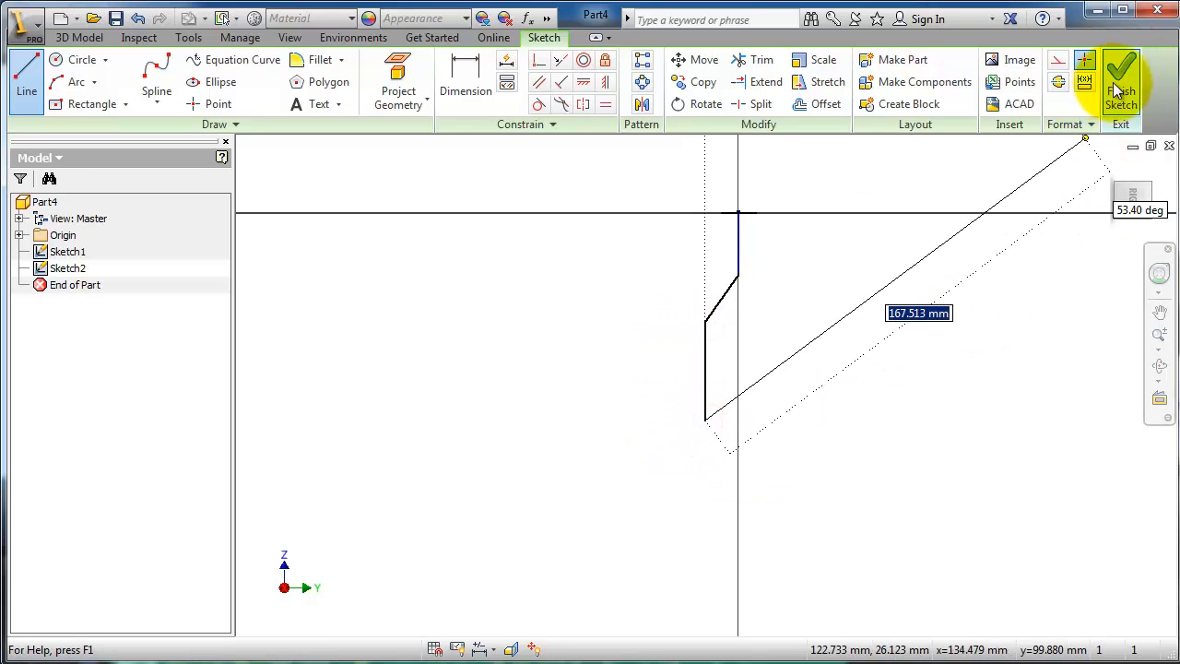
pyautogui.click(1119, 83)
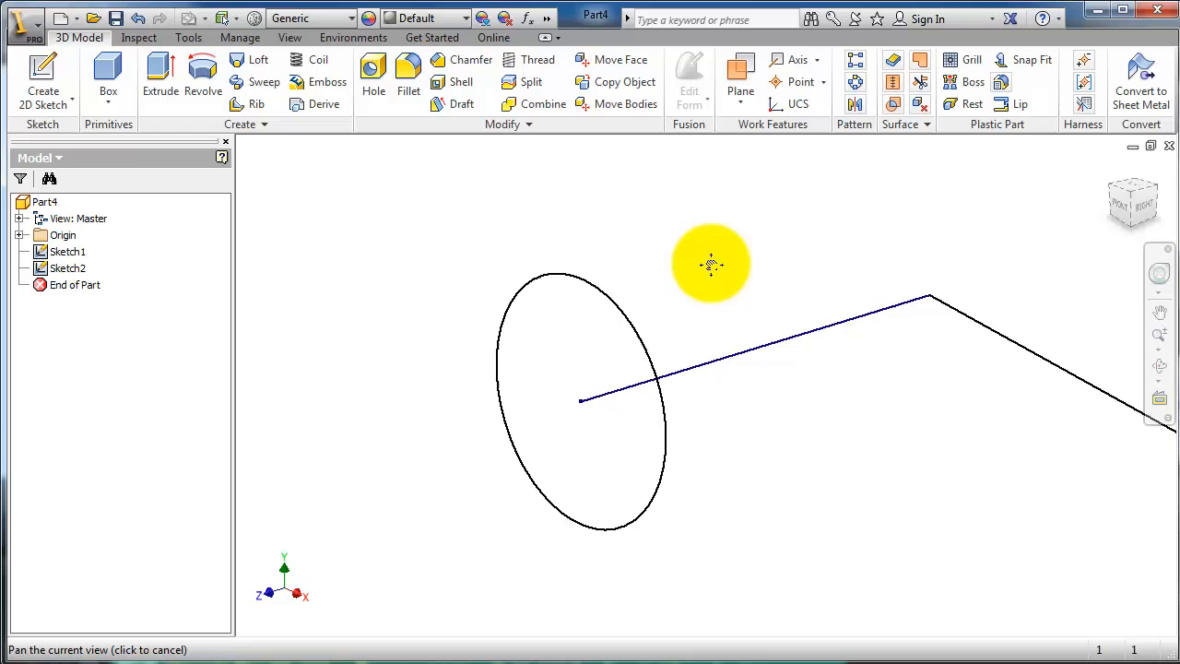
pyautogui.moveTo(711, 264); pyautogui.dragTo(836, 277)
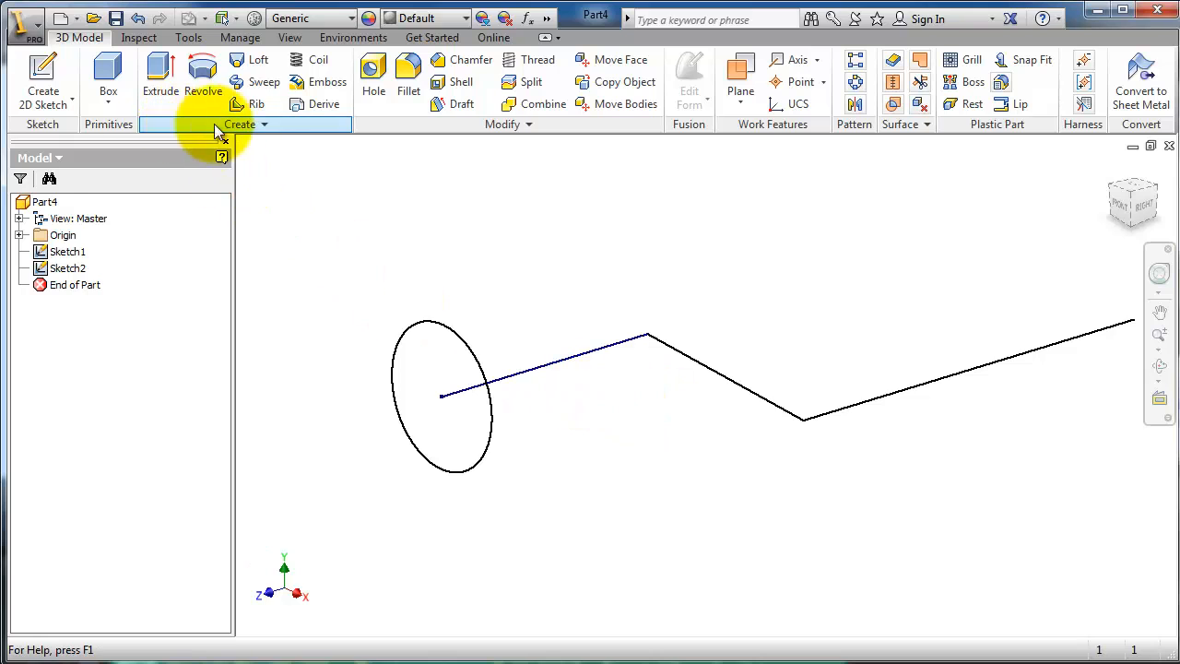
# - Start a sweep with the circle profile and select the zigzag line as its path
pyautogui.click(264, 82)
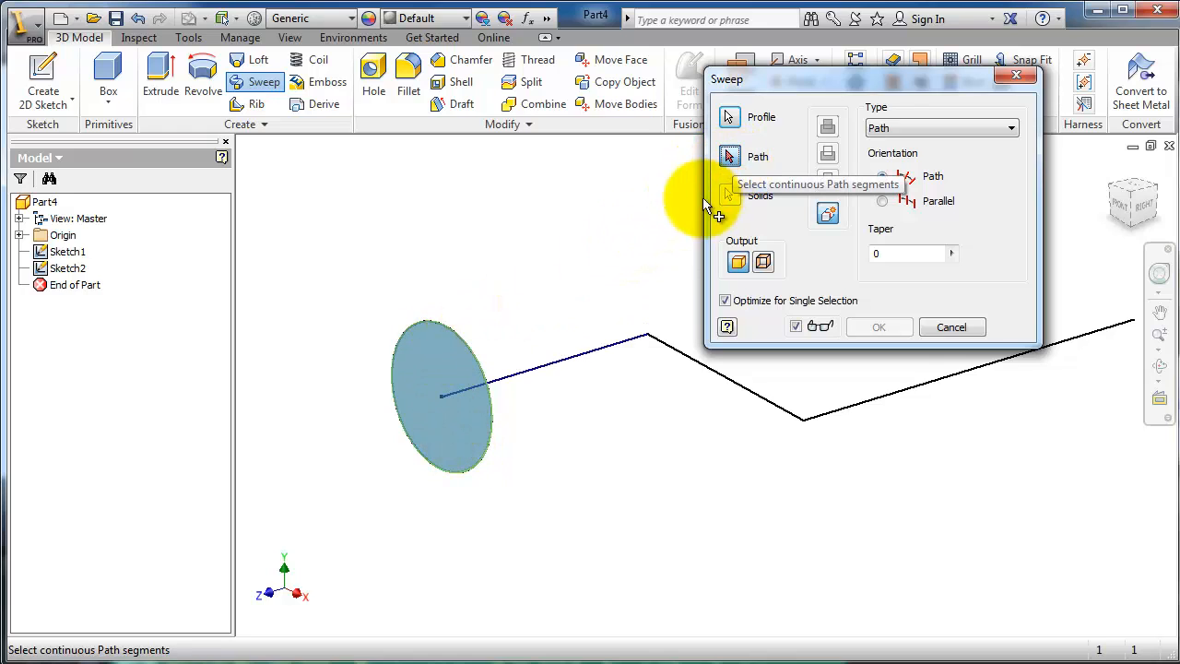
pyautogui.click(632, 350)
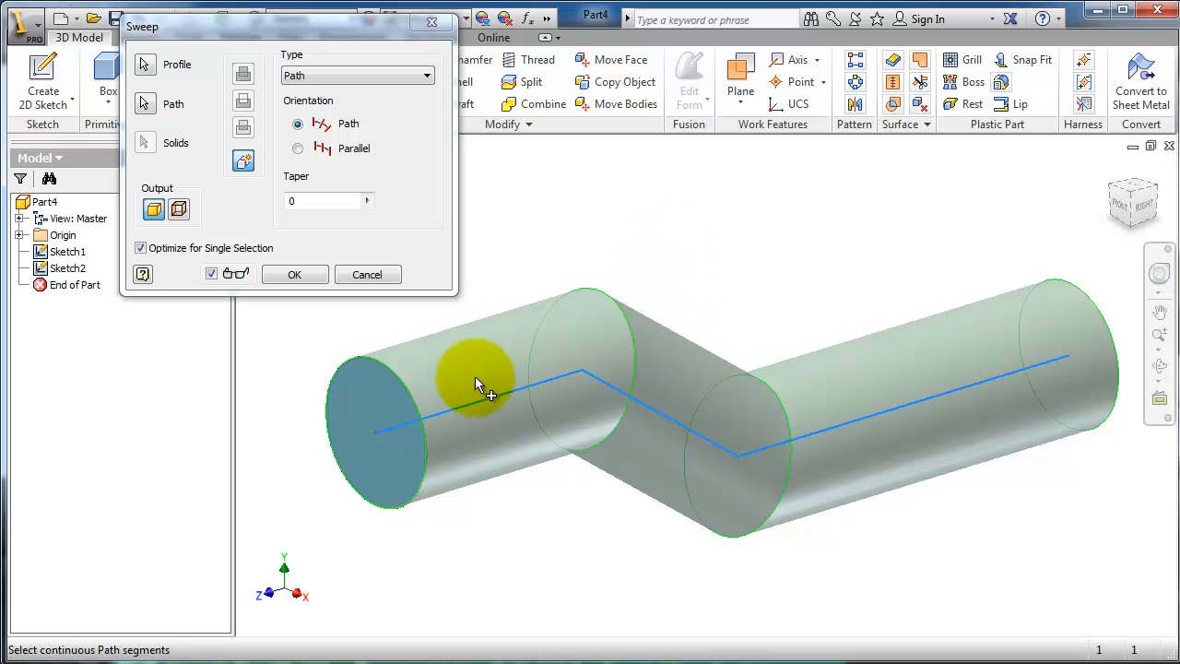
pyautogui.moveTo(843, 364)
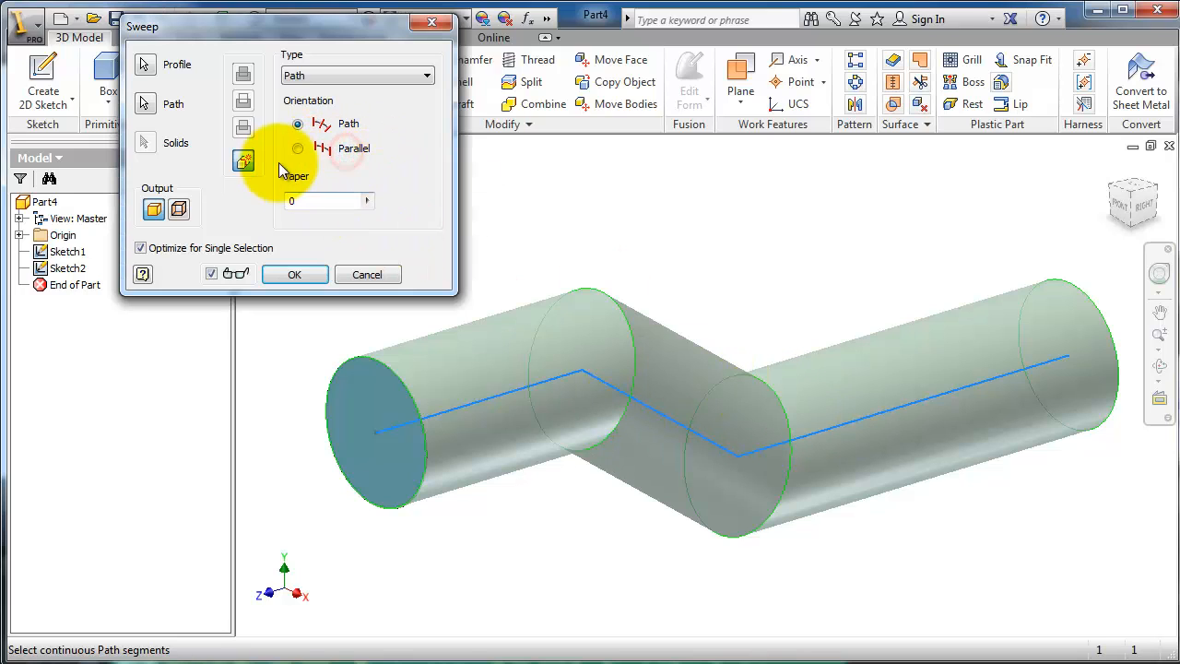
# - Set sweep orientation to Parallel and orbit and pan to inspect the preview
pyautogui.click(297, 148)
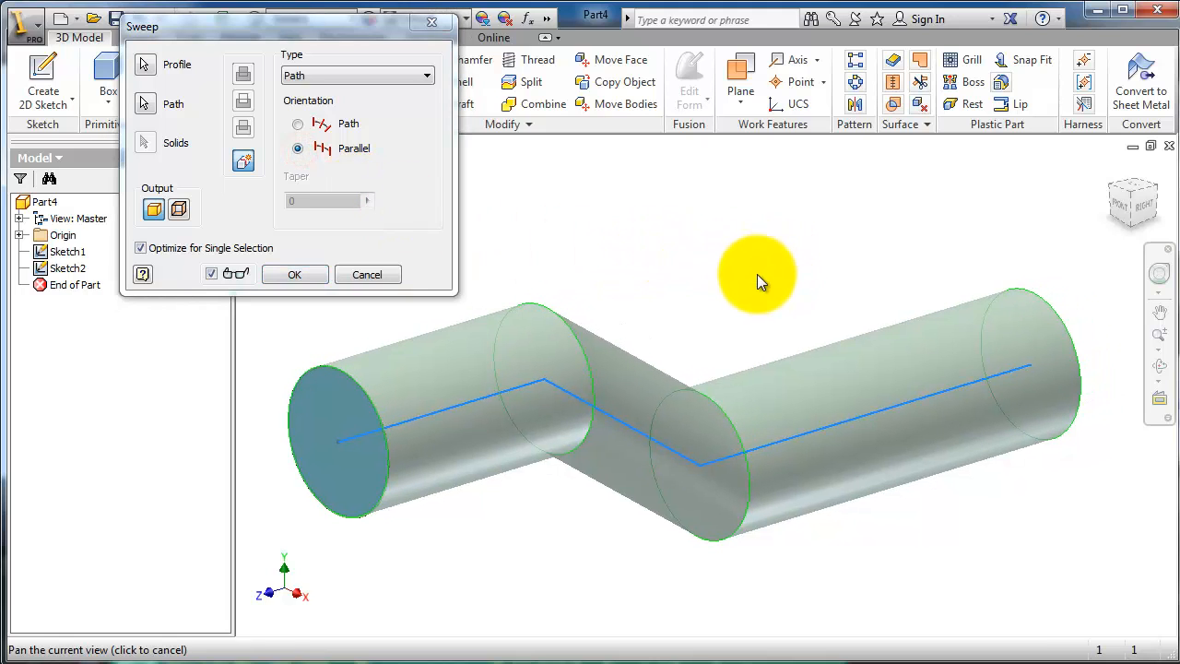
pyautogui.moveTo(756, 276); pyautogui.dragTo(743, 268)
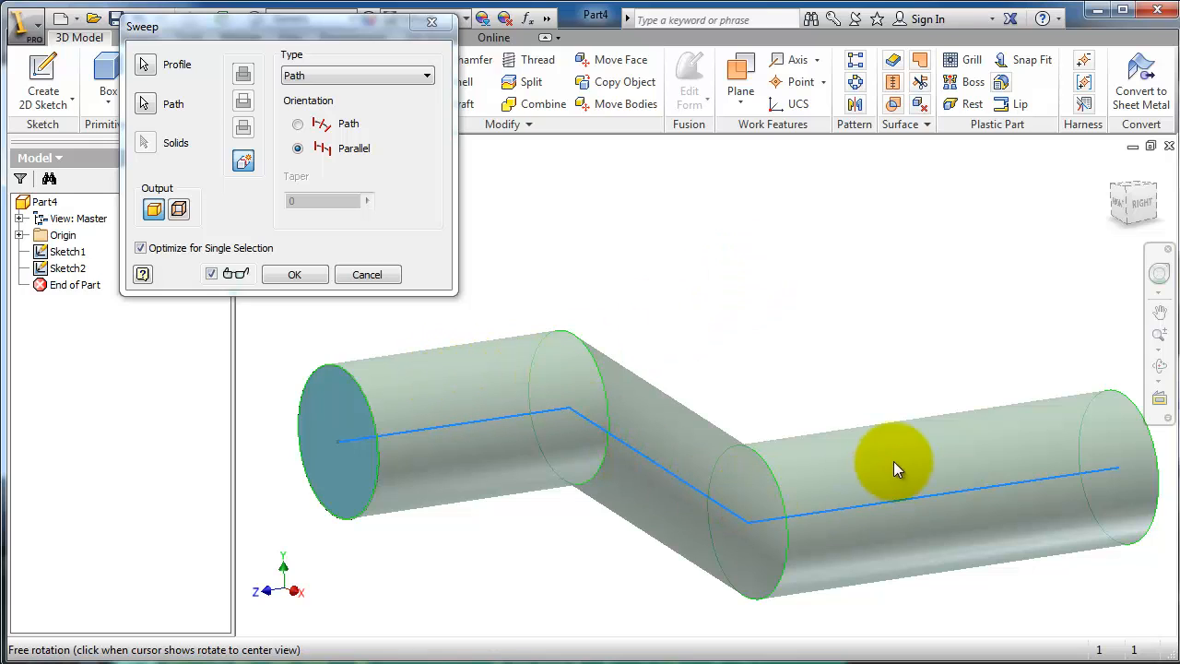
pyautogui.moveTo(470, 410)
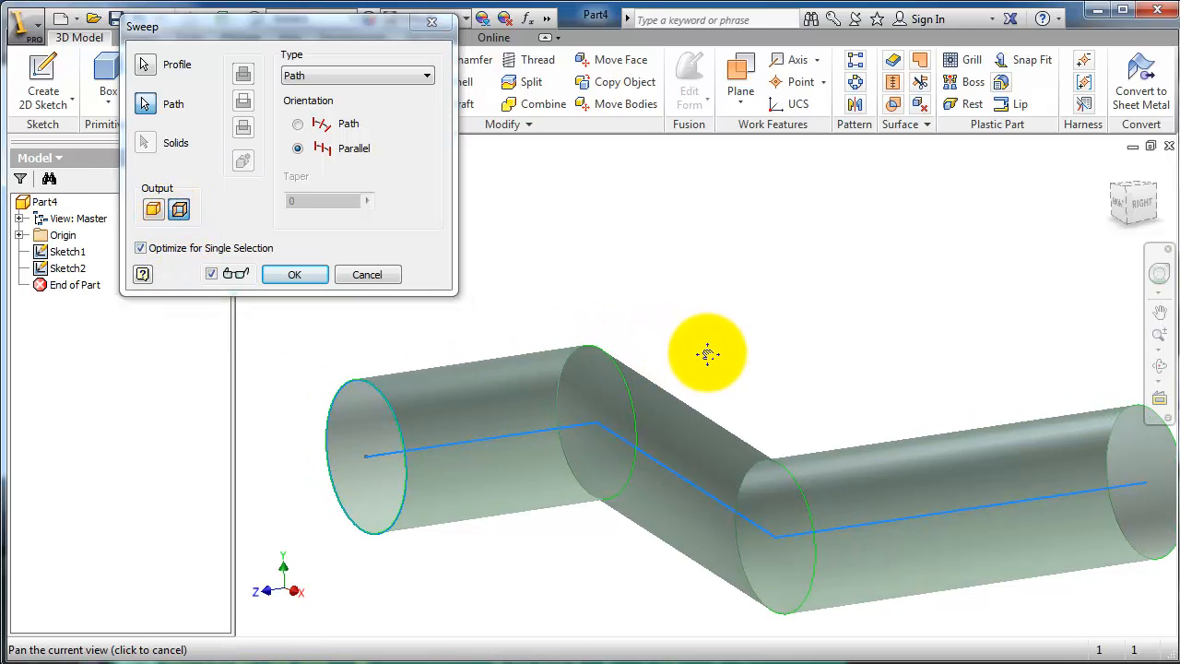
pyautogui.moveTo(708, 353); pyautogui.dragTo(882, 397)
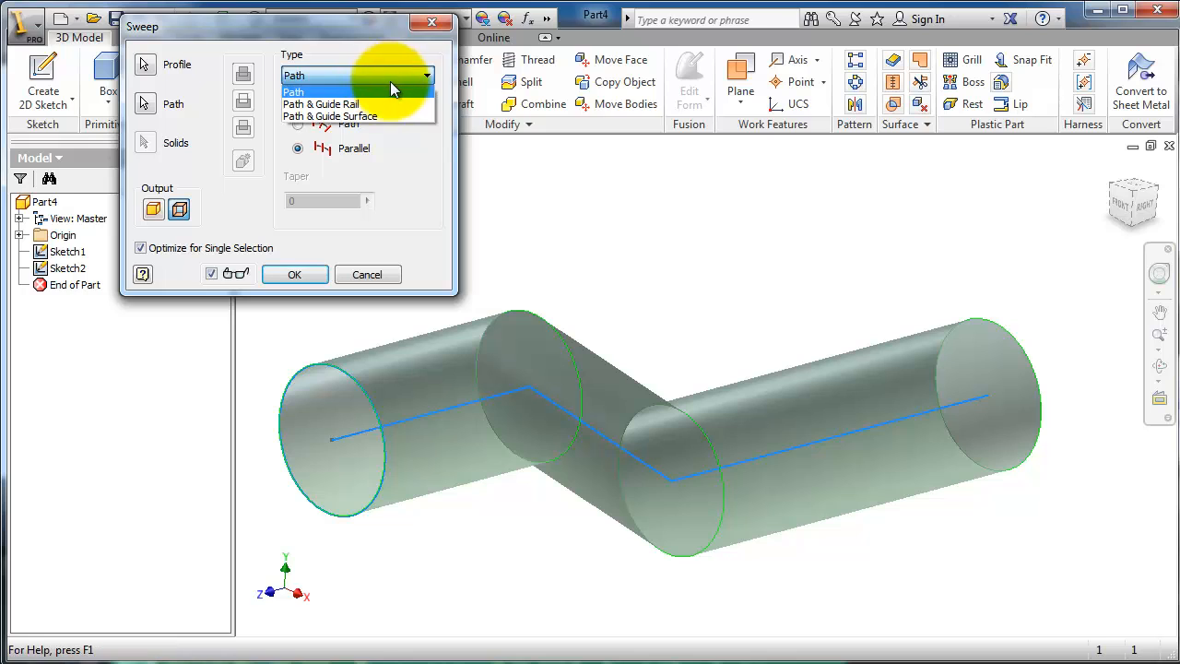
# - Try Path & Guide Surface, then settle on Path type, Solid output, Path orientation
pyautogui.click(329, 104)
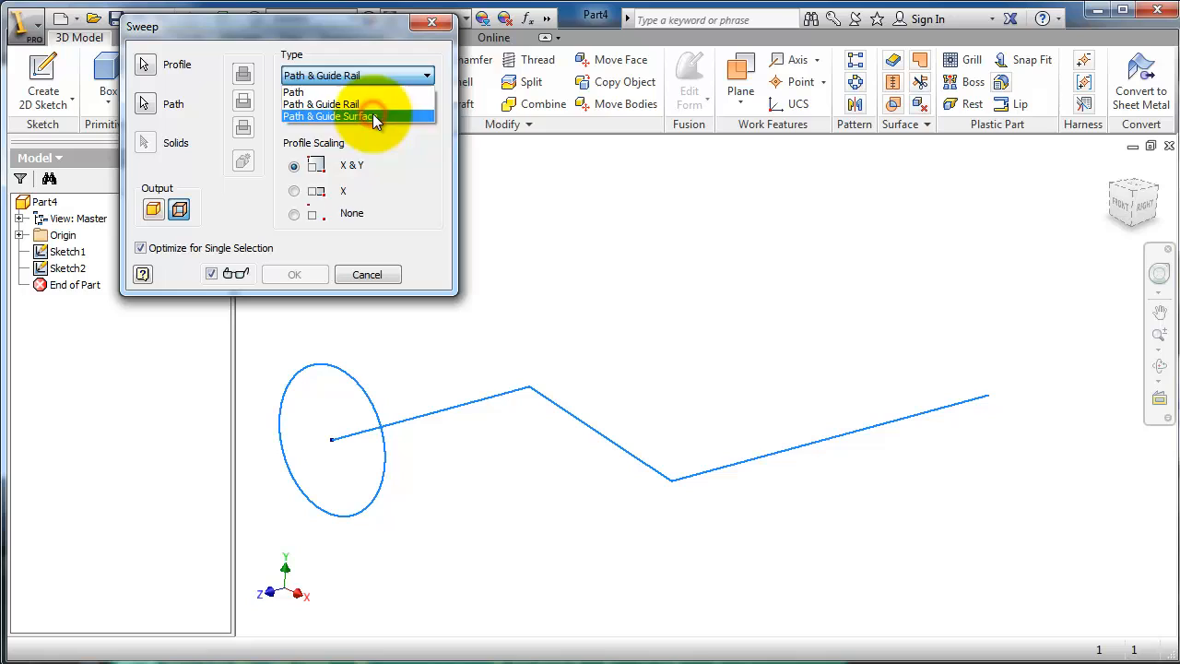
pyautogui.click(329, 116)
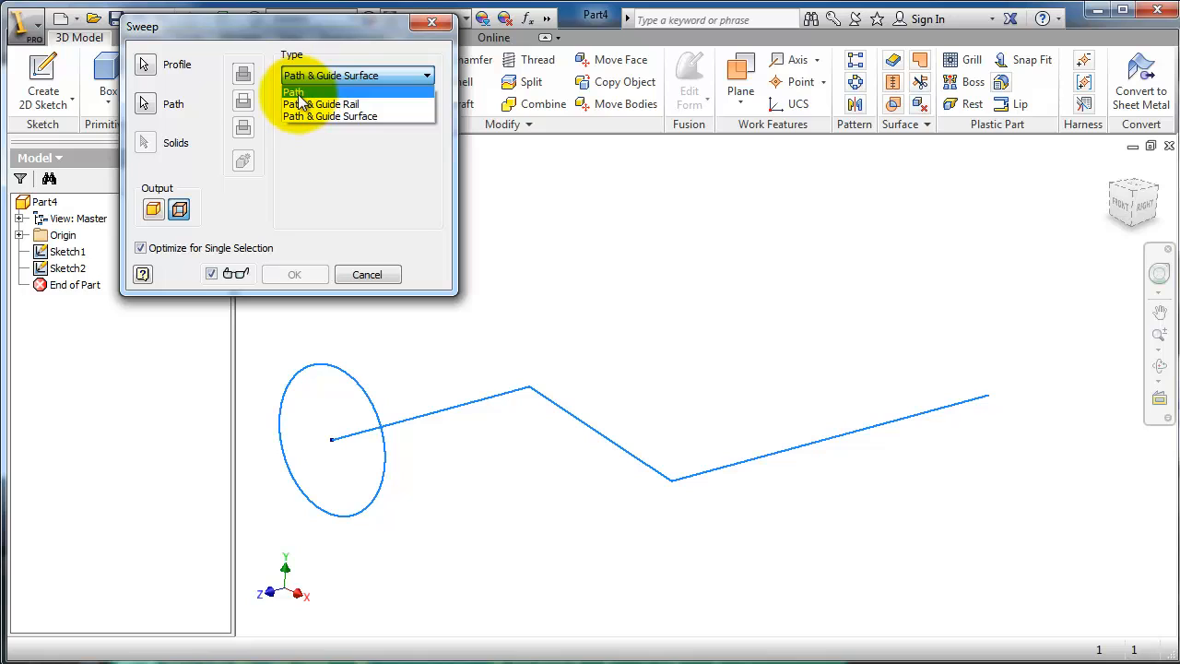
pyautogui.click(295, 91)
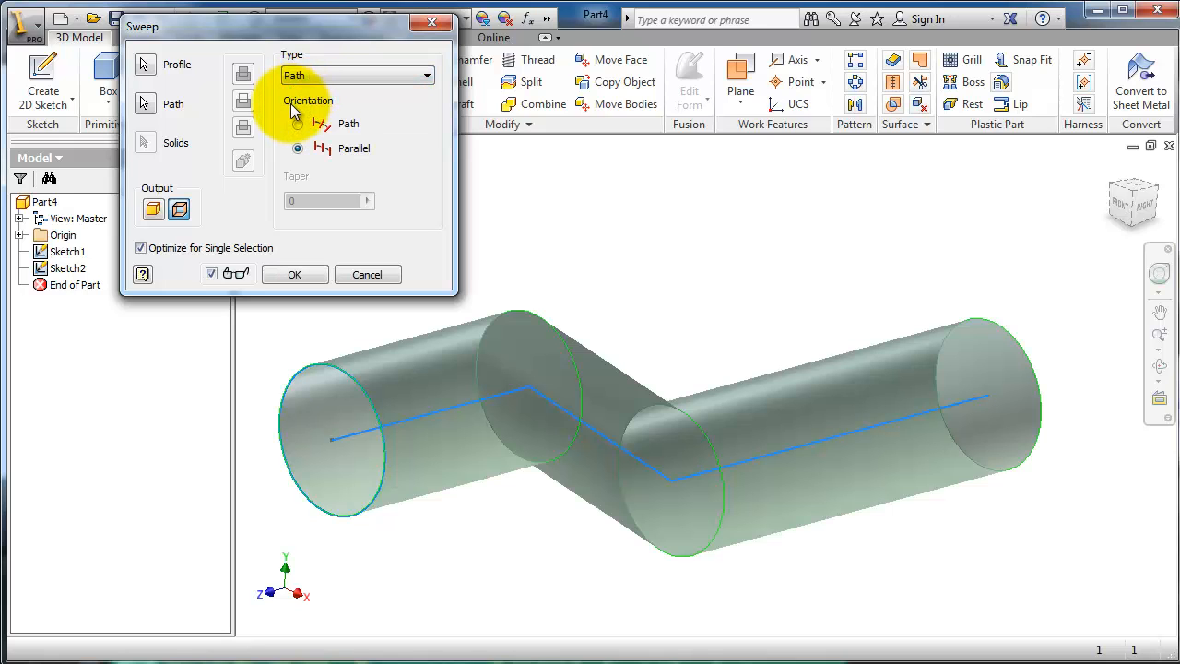
pyautogui.click(298, 149)
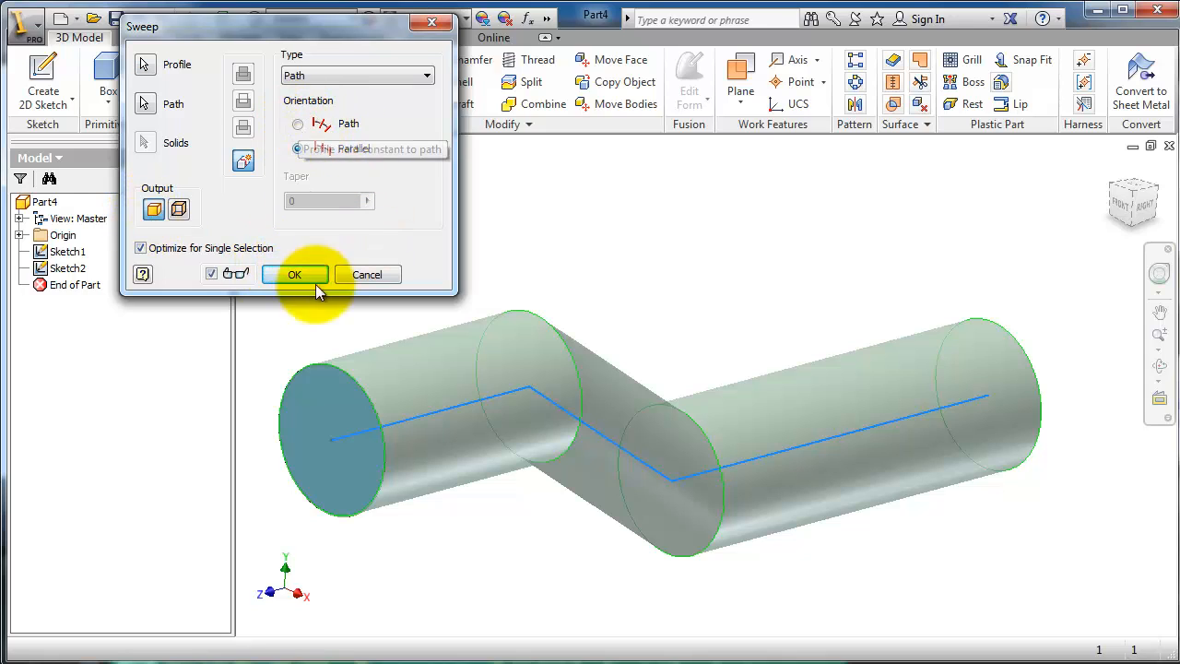
pyautogui.click(298, 149)
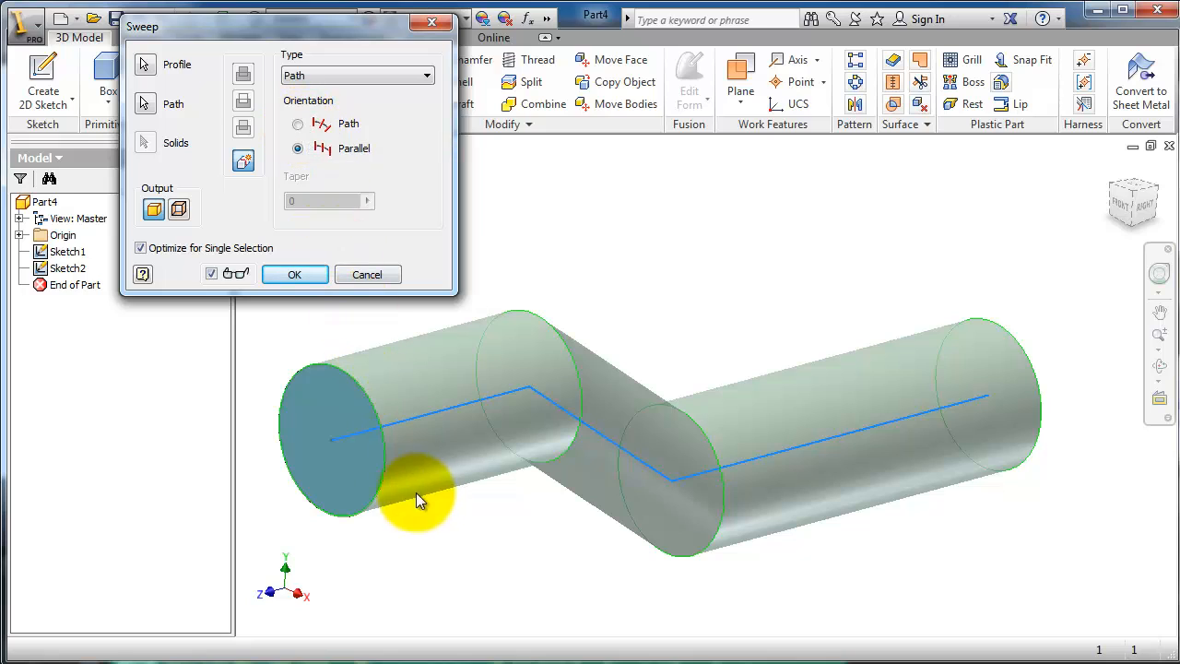
pyautogui.click(297, 124)
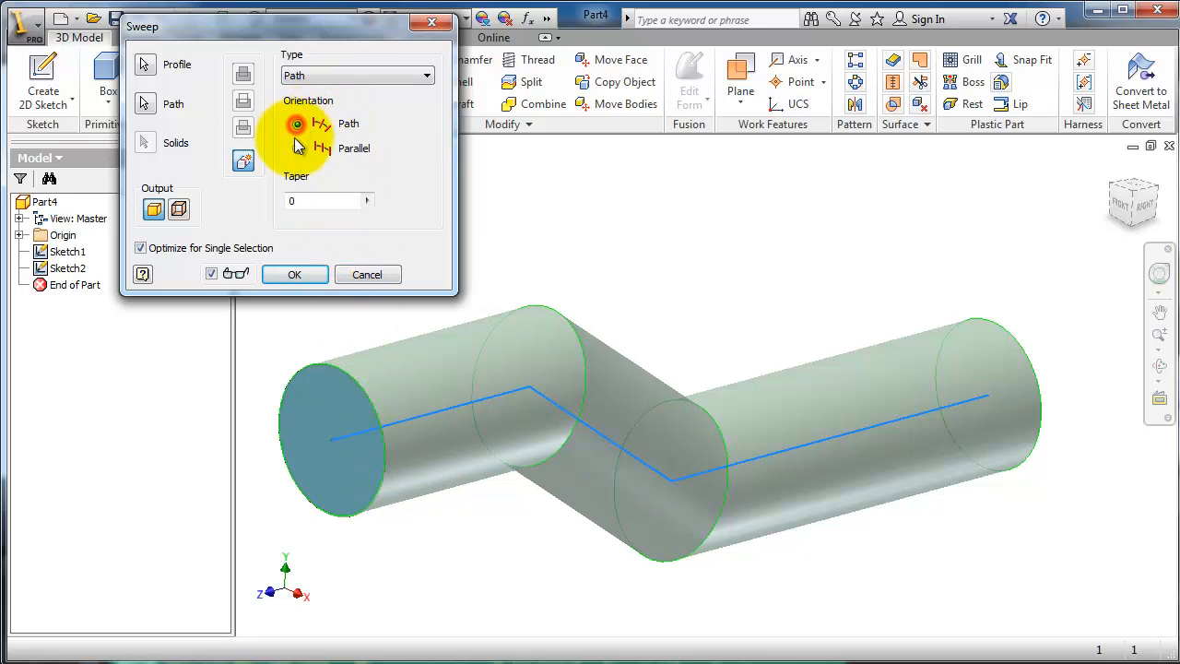